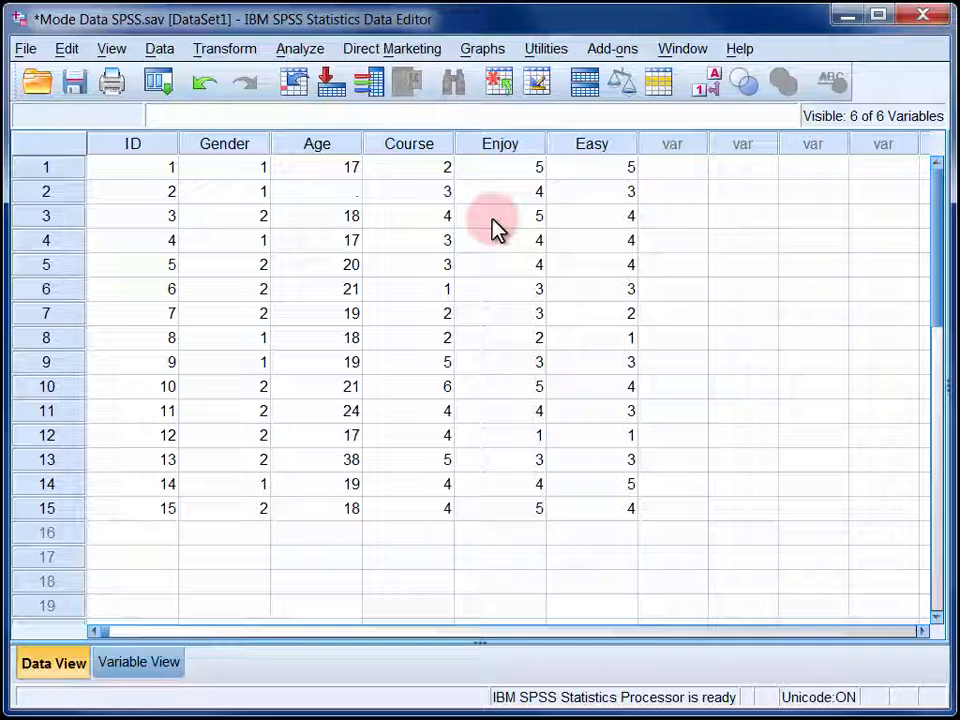
mouse_move(222, 178)
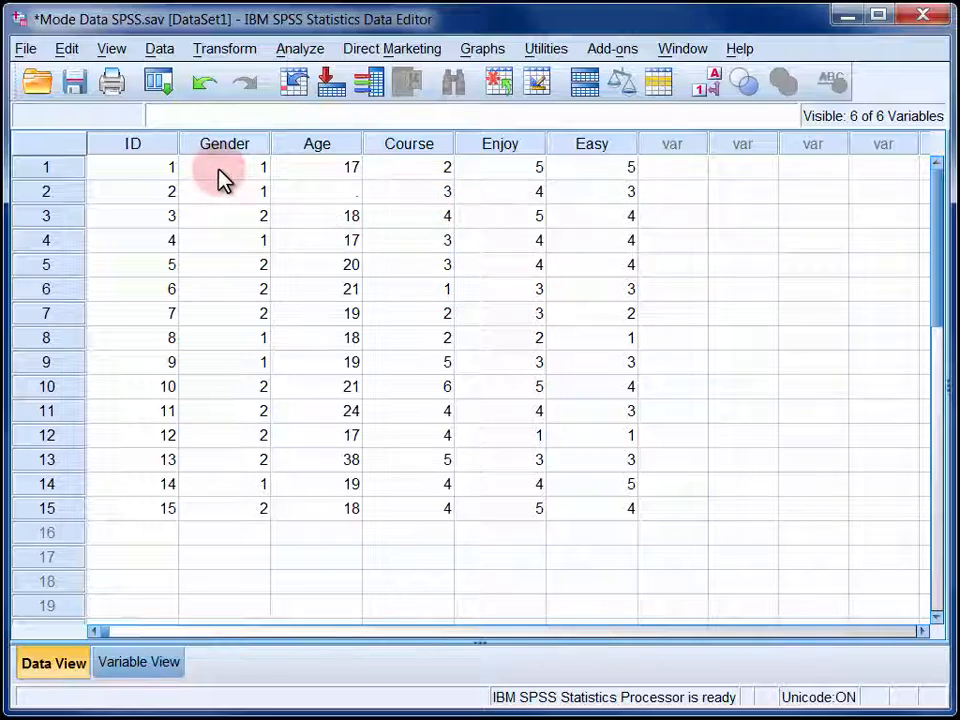
mouse_move(398, 178)
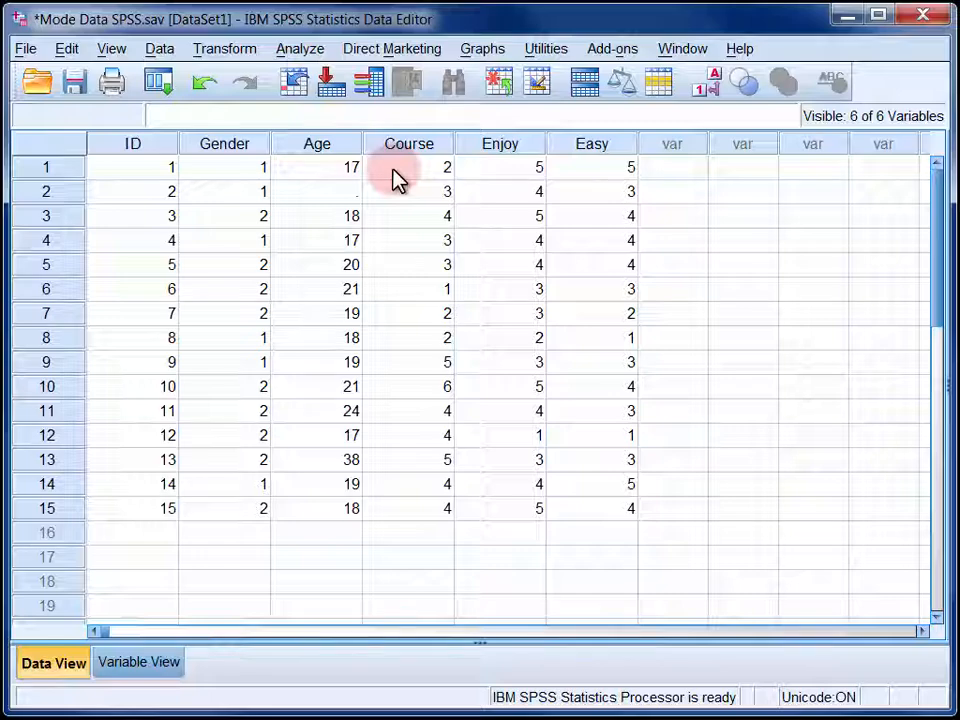
mouse_move(358, 244)
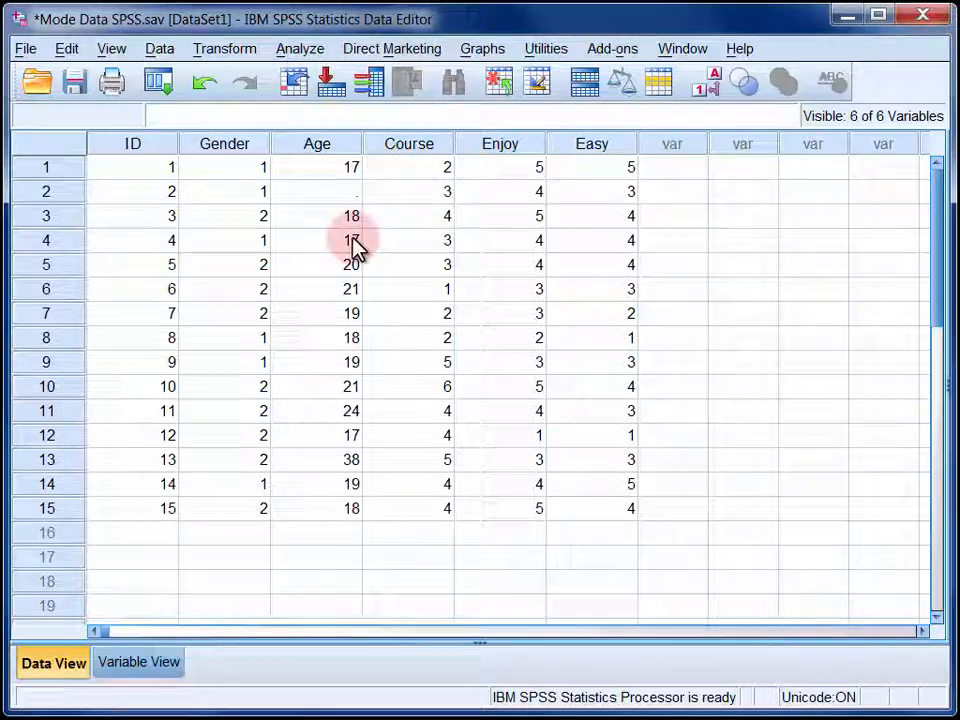
- Review the Course of Study value labels in Variable View, then return to the data grid
click(138, 662)
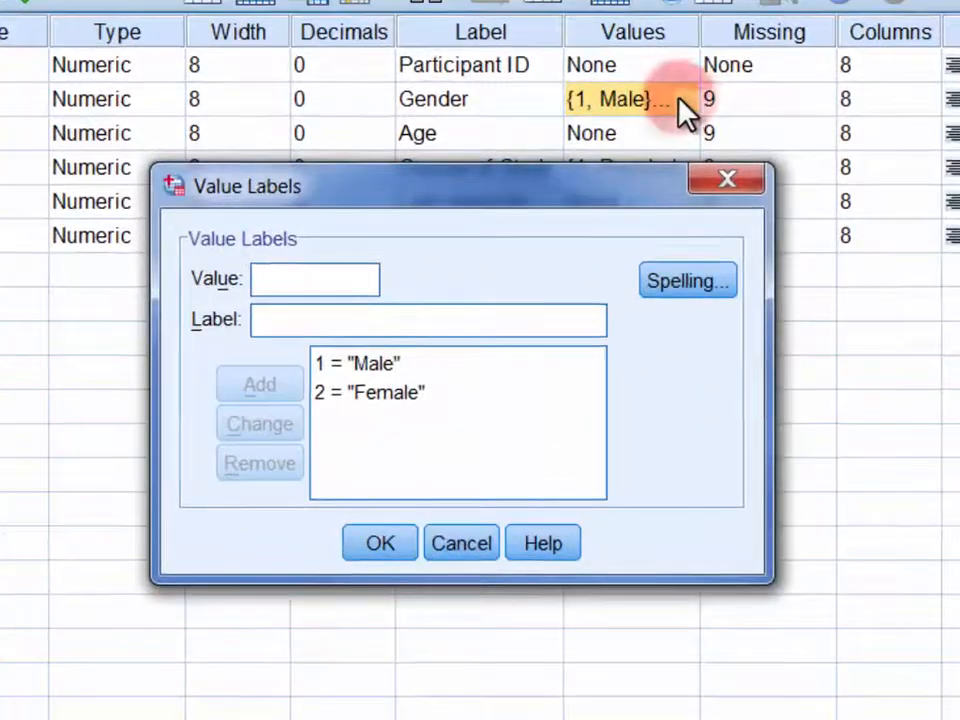
click(380, 542)
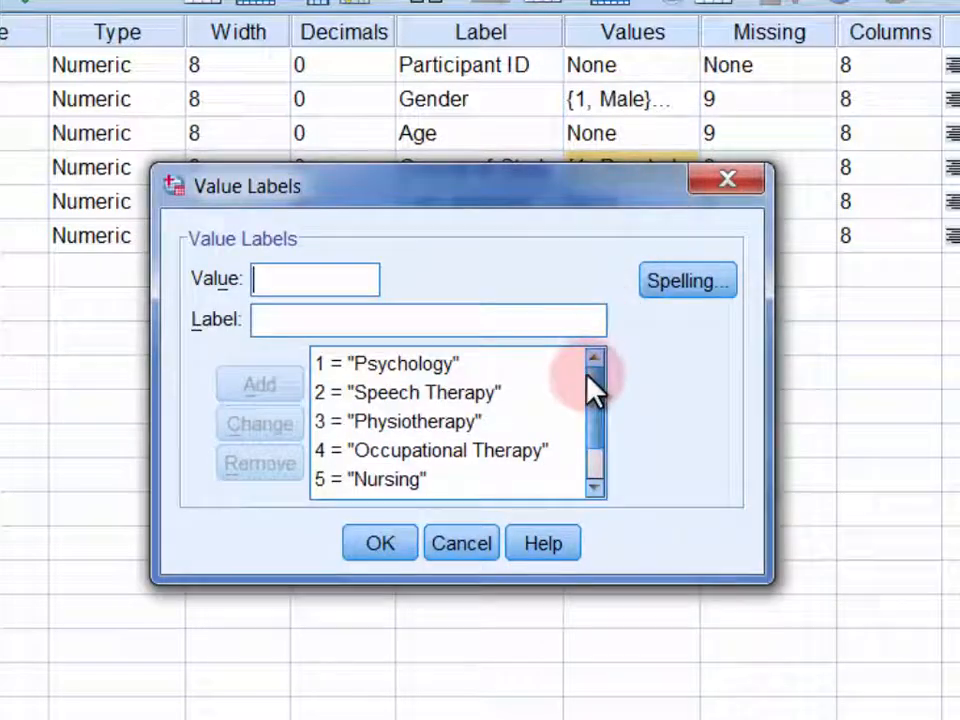
scroll(down, 3)
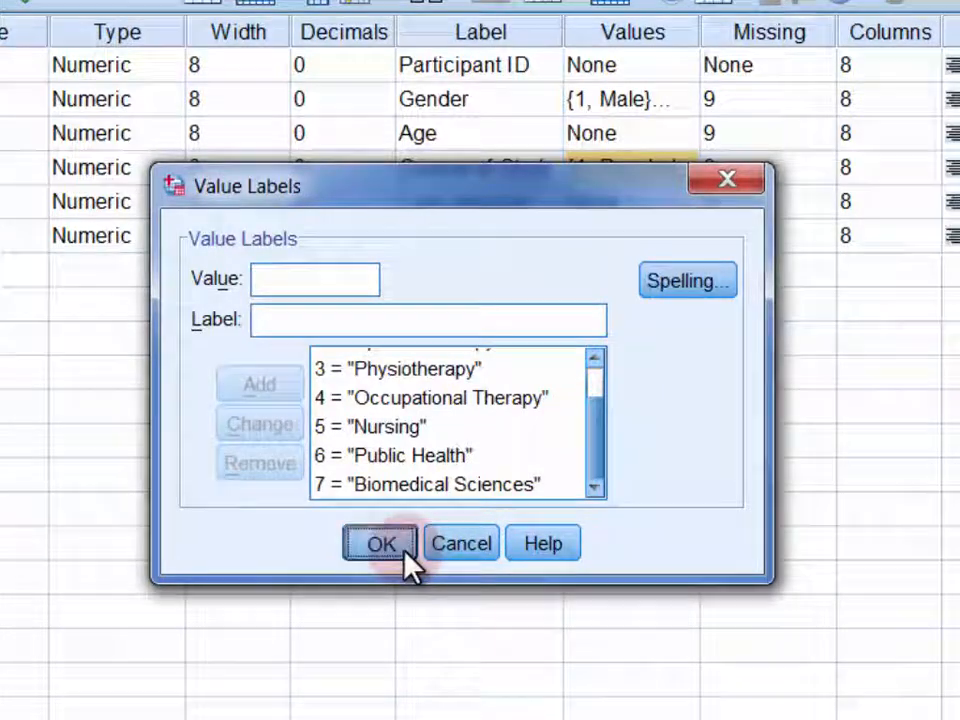
click(380, 542)
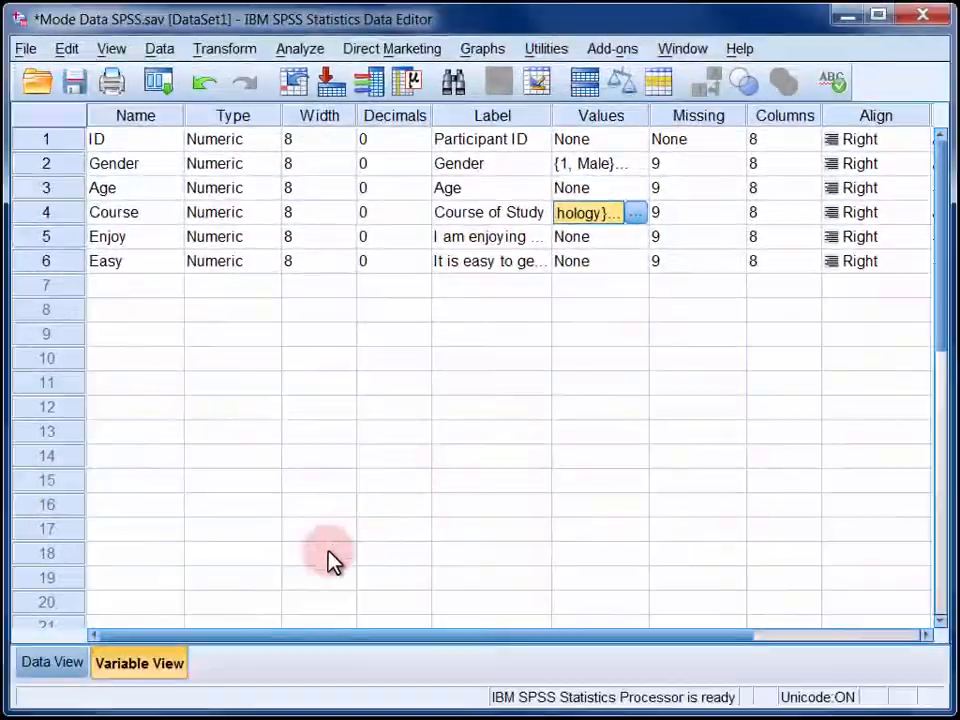
click(52, 662)
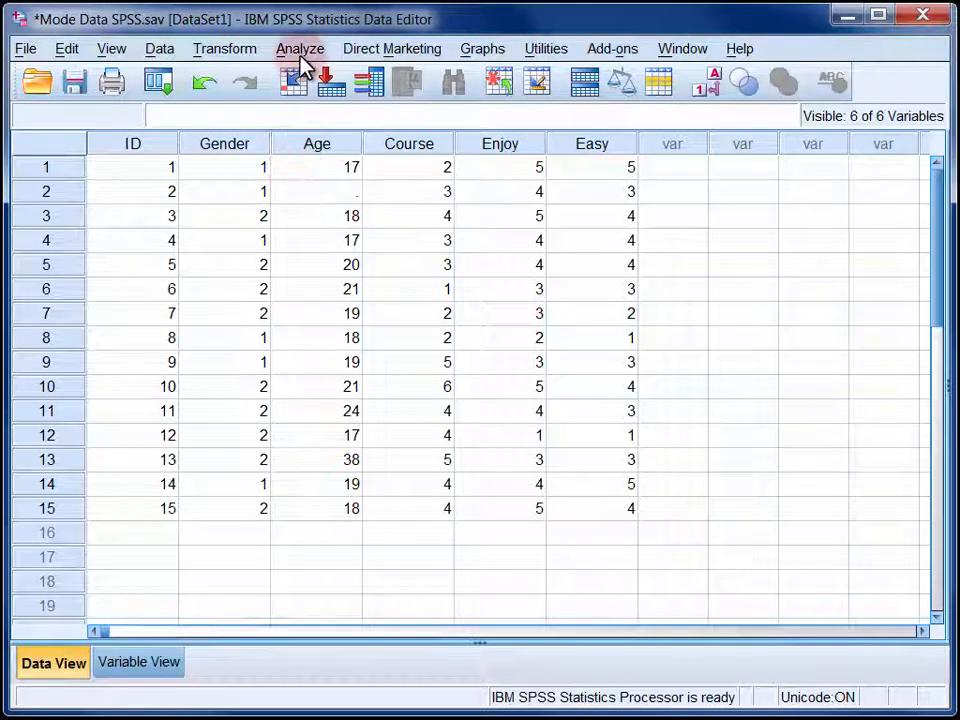
- Start a Frequencies analysis with Gender and Course of Study as its variables
click(300, 48)
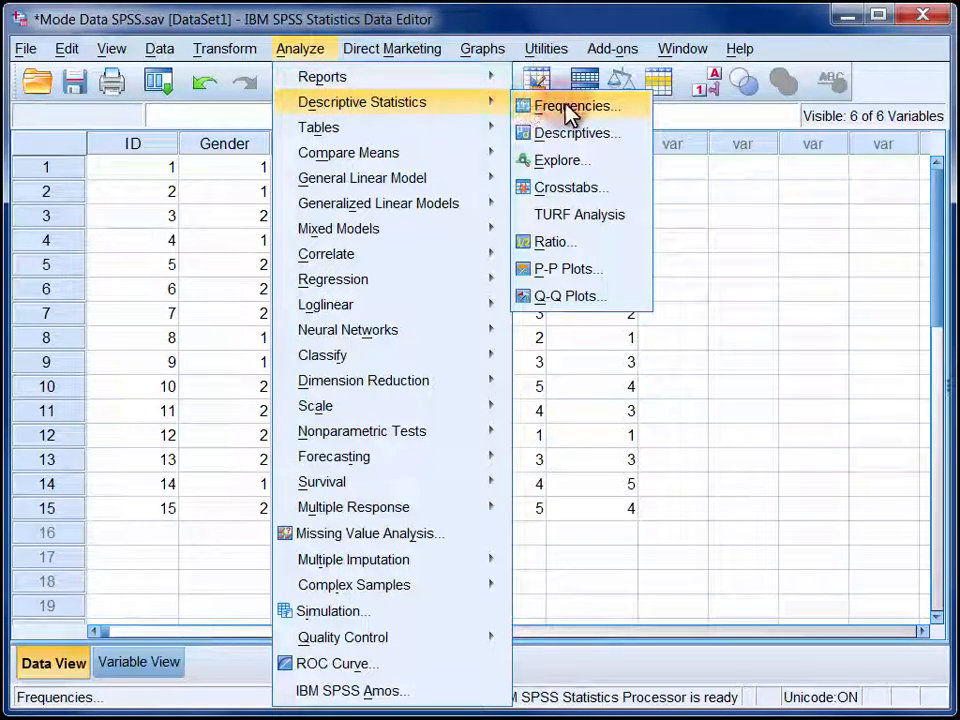
click(572, 104)
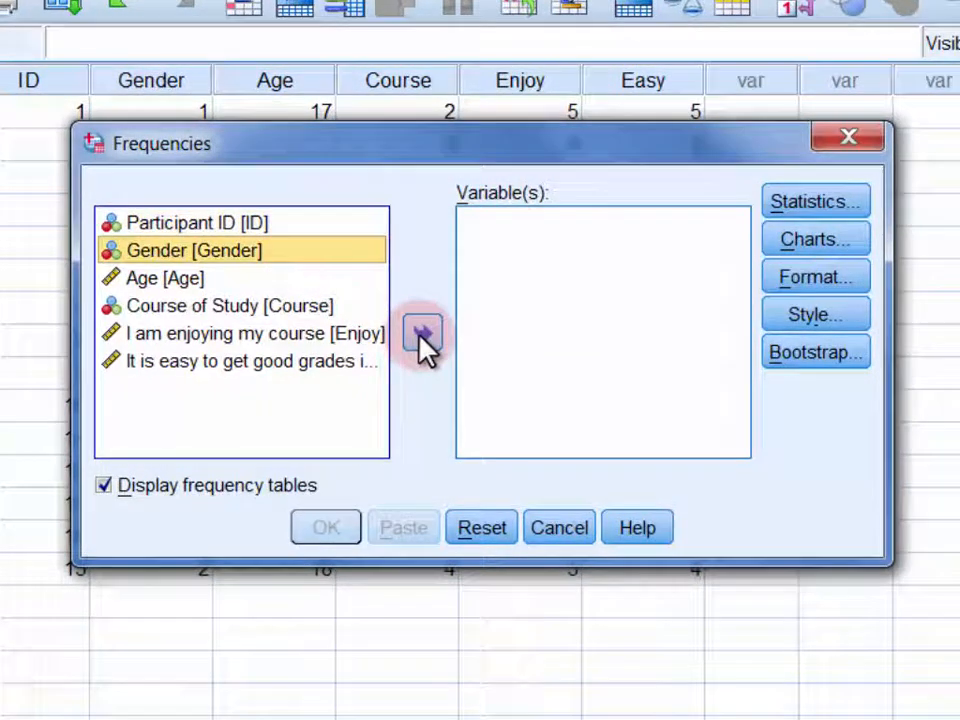
click(420, 332)
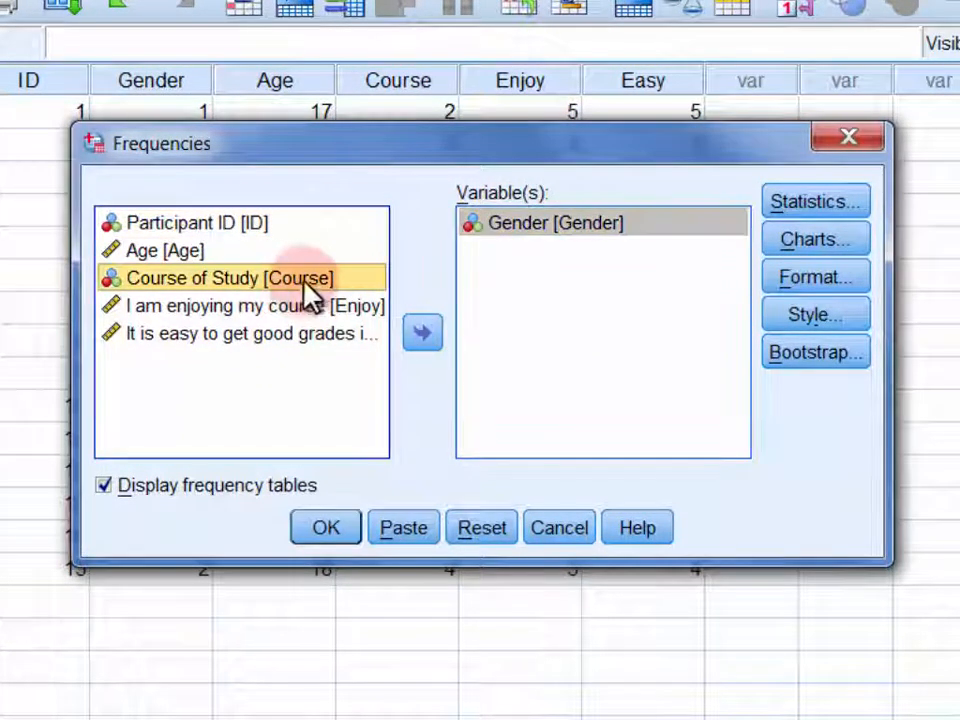
click(420, 332)
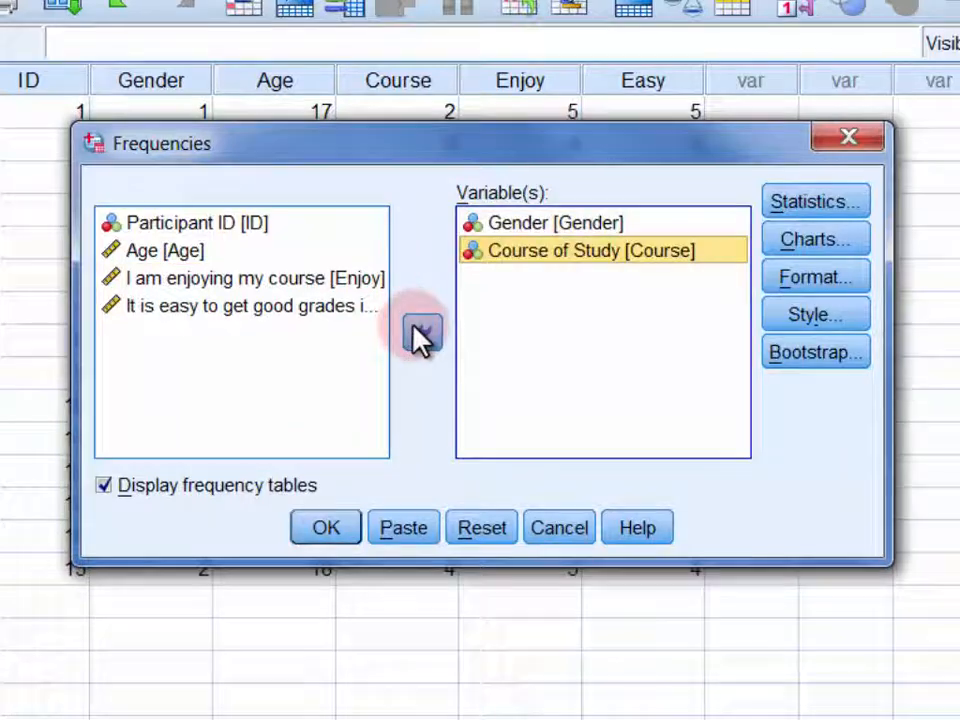
mouse_move(816, 200)
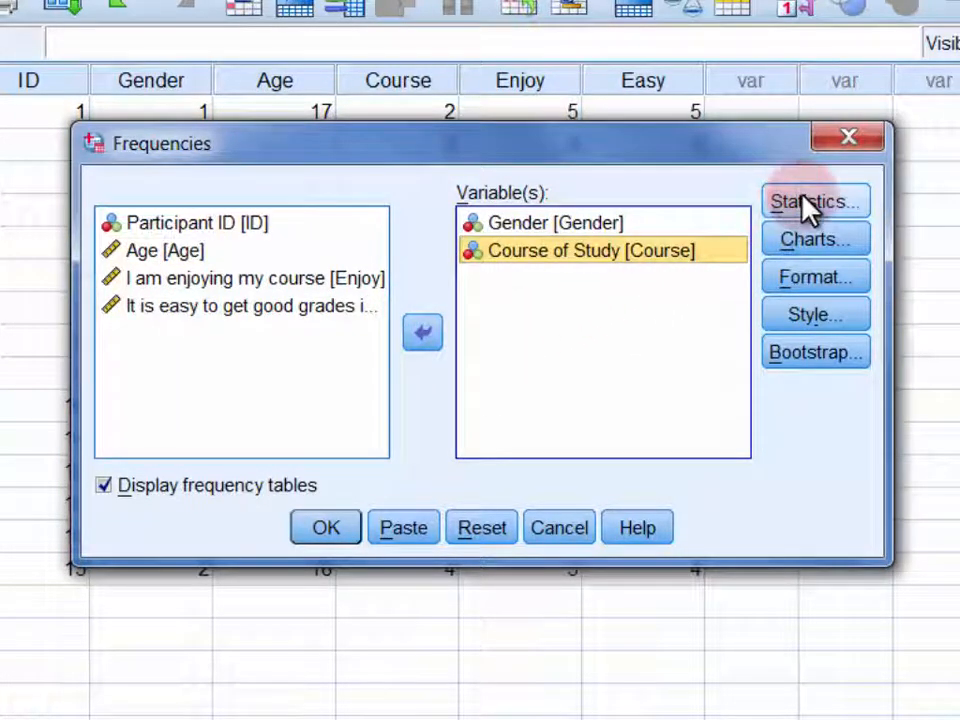
- Request the Mode under Central Tendency and run the Frequencies analysis
click(814, 200)
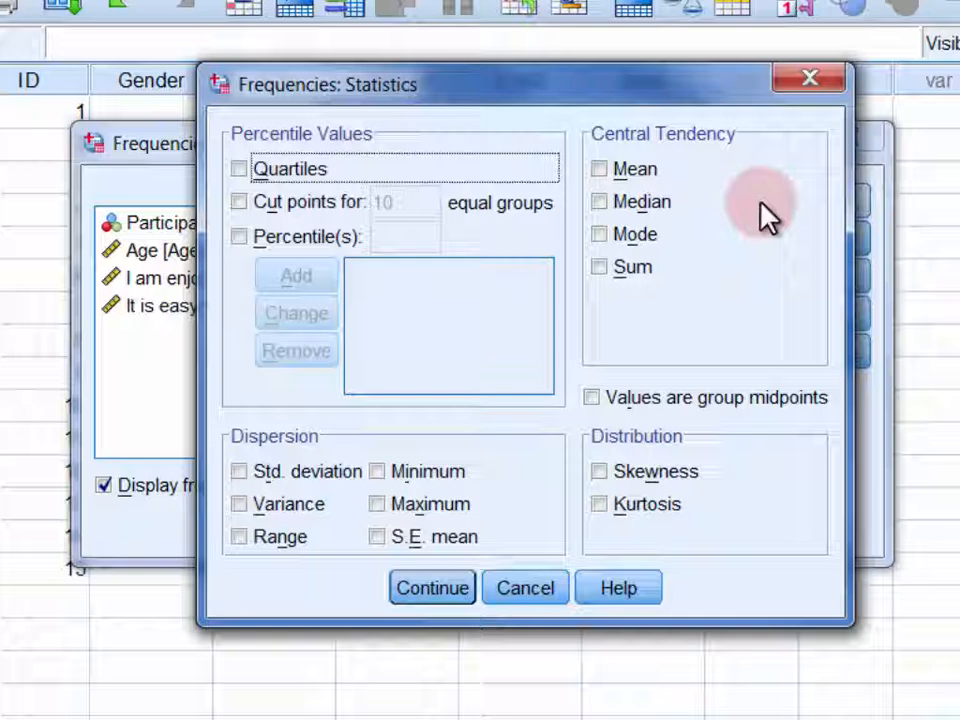
click(600, 234)
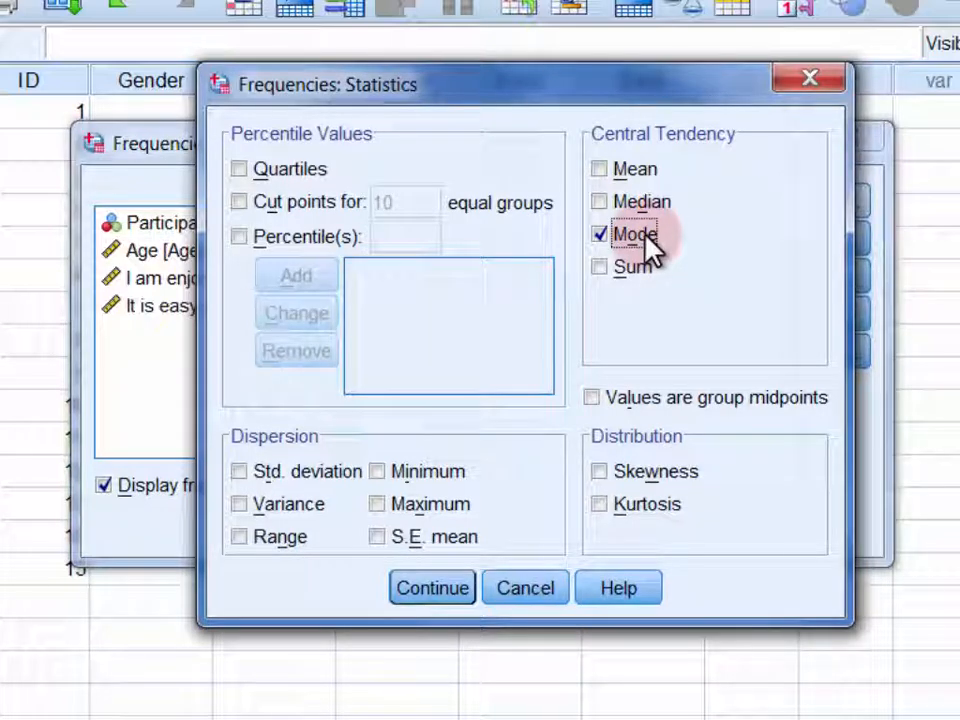
mouse_move(432, 588)
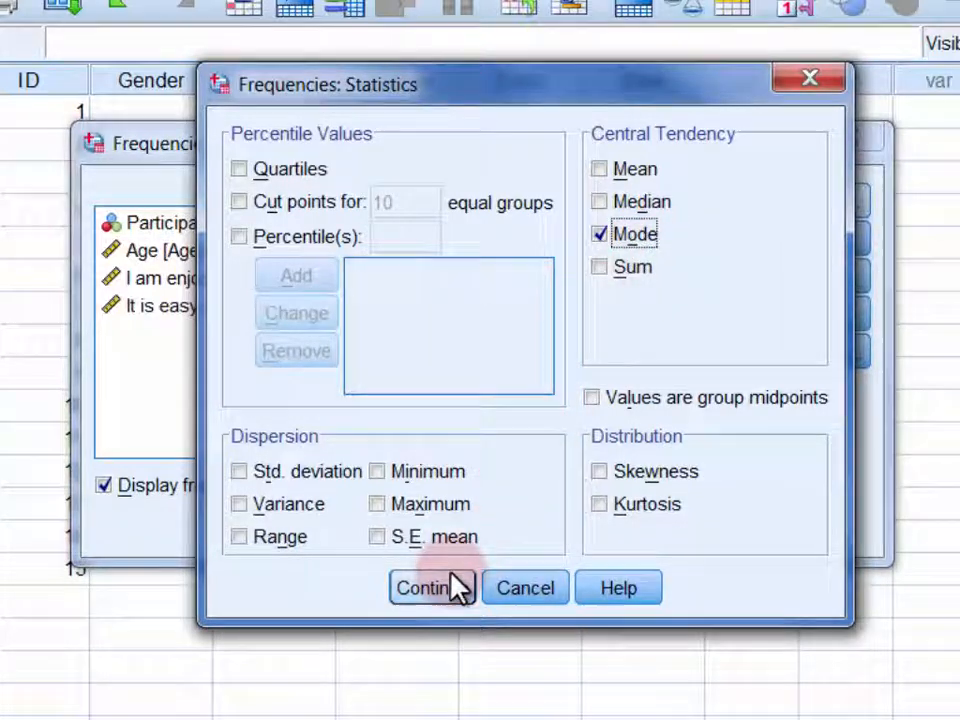
click(428, 588)
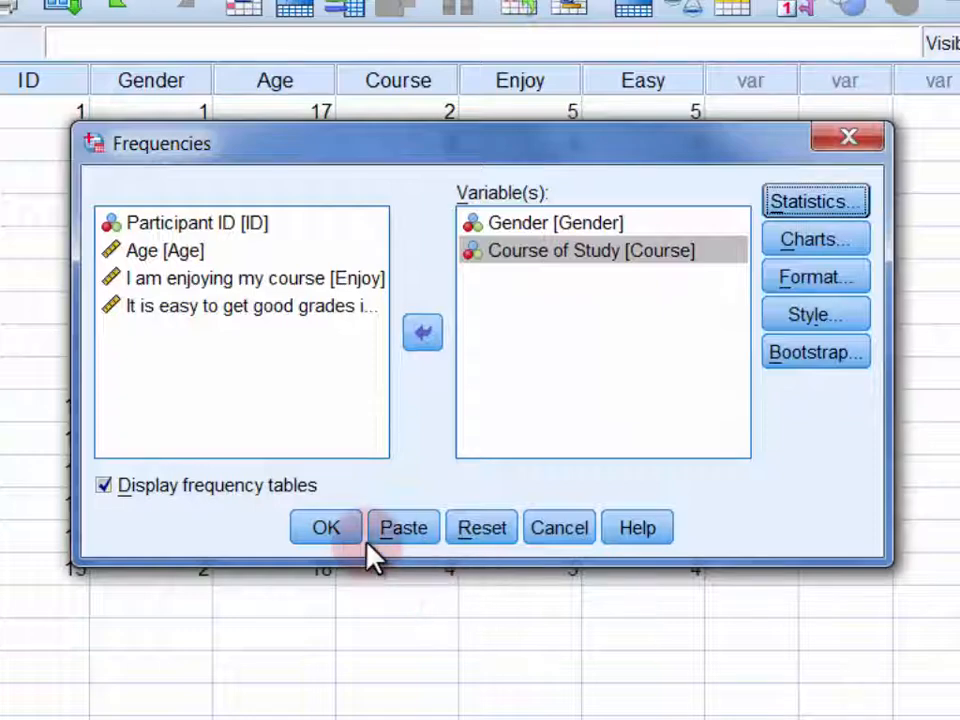
click(324, 528)
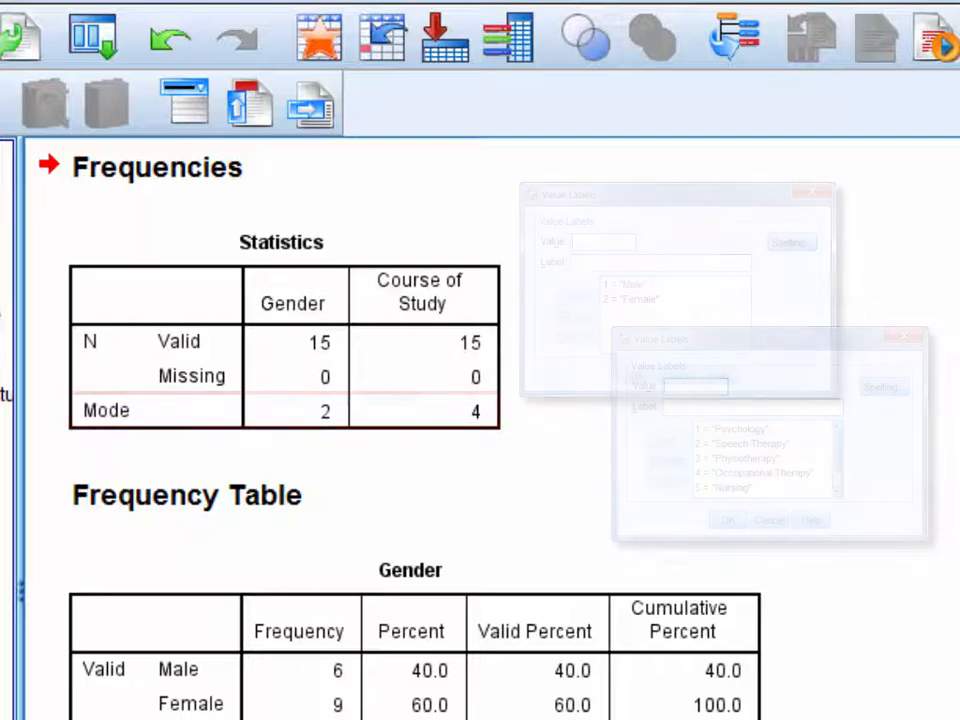
- Scroll through the output to the Course of Study frequency table
scroll(down, 3)
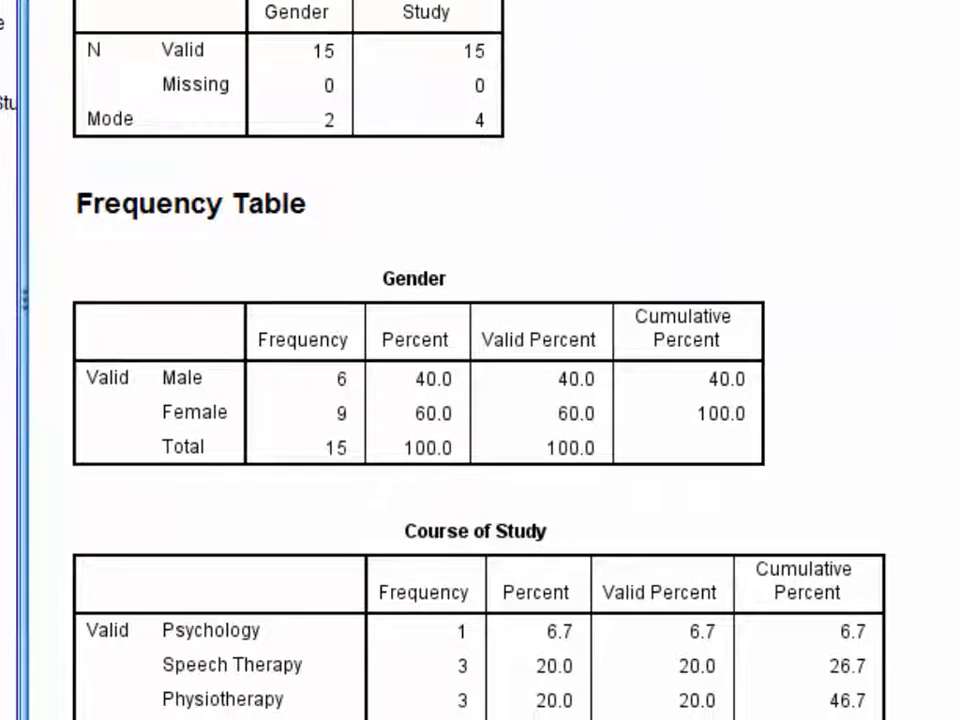